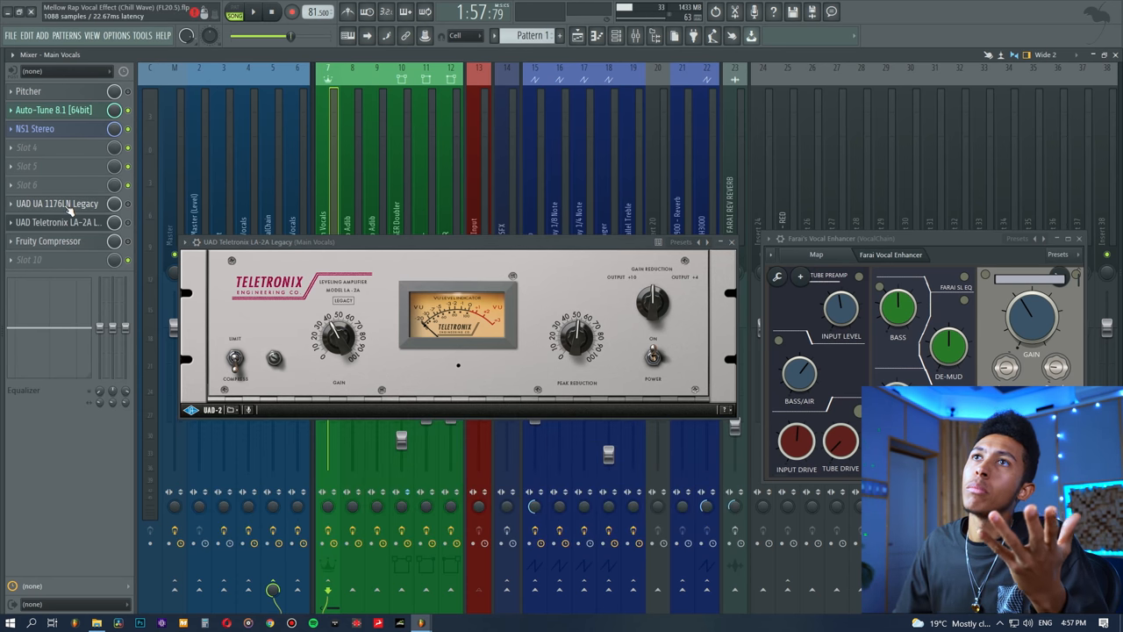
- Close the open effect panels and reopen the LA-2A on Main Vocals
left_click(728, 241)
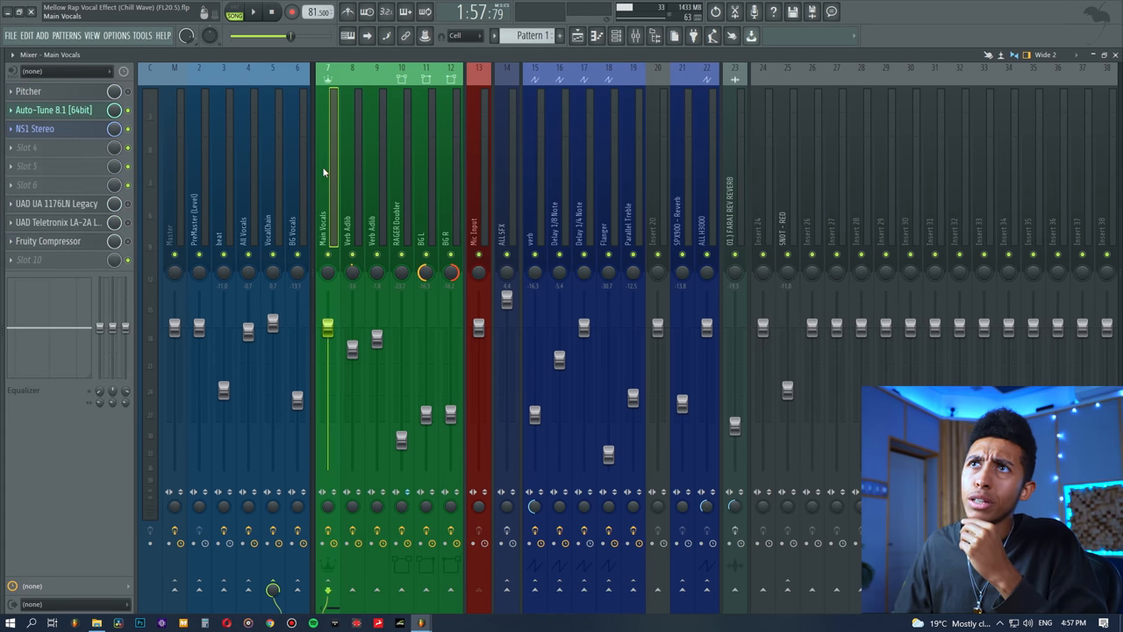
left_click(56, 222)
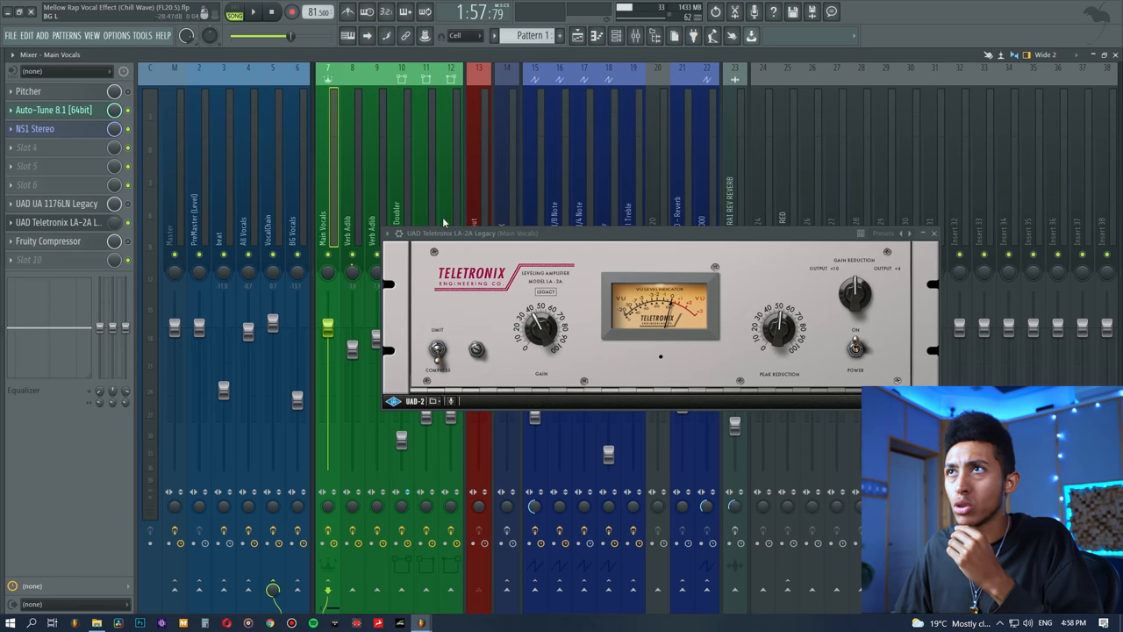
- Move the LA-2A panel up and to the right, clearing the mixer tracks
left_click_drag(474, 233, 539, 182)
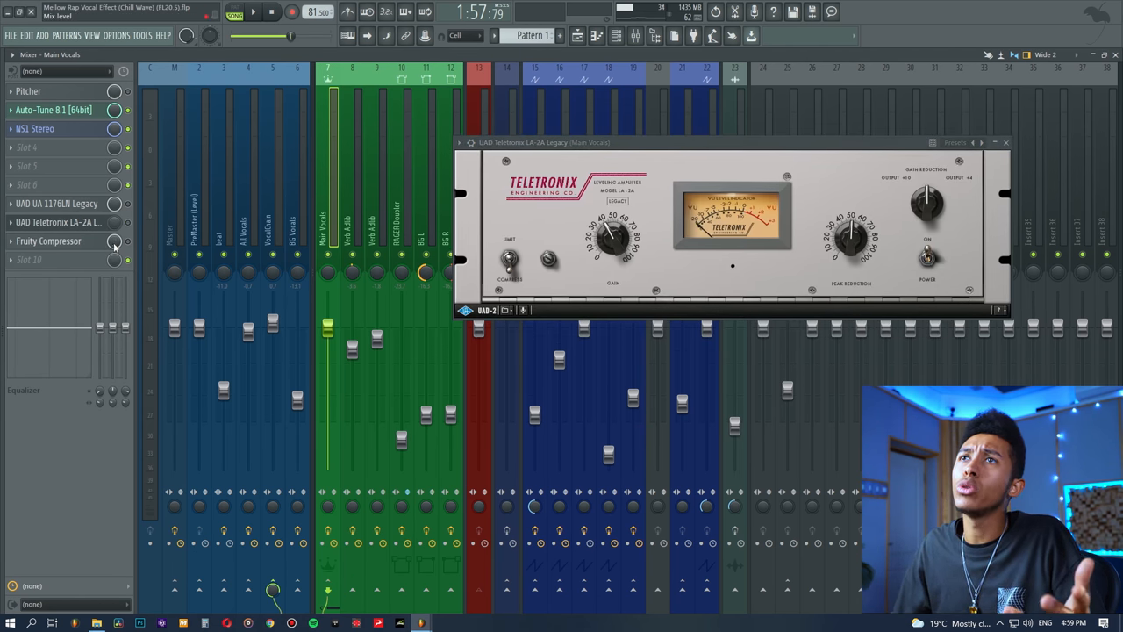
- Open Fruity Compressor on Main Vocals; set 912 ms release and about 66.6 ms attack
left_click(50, 240)
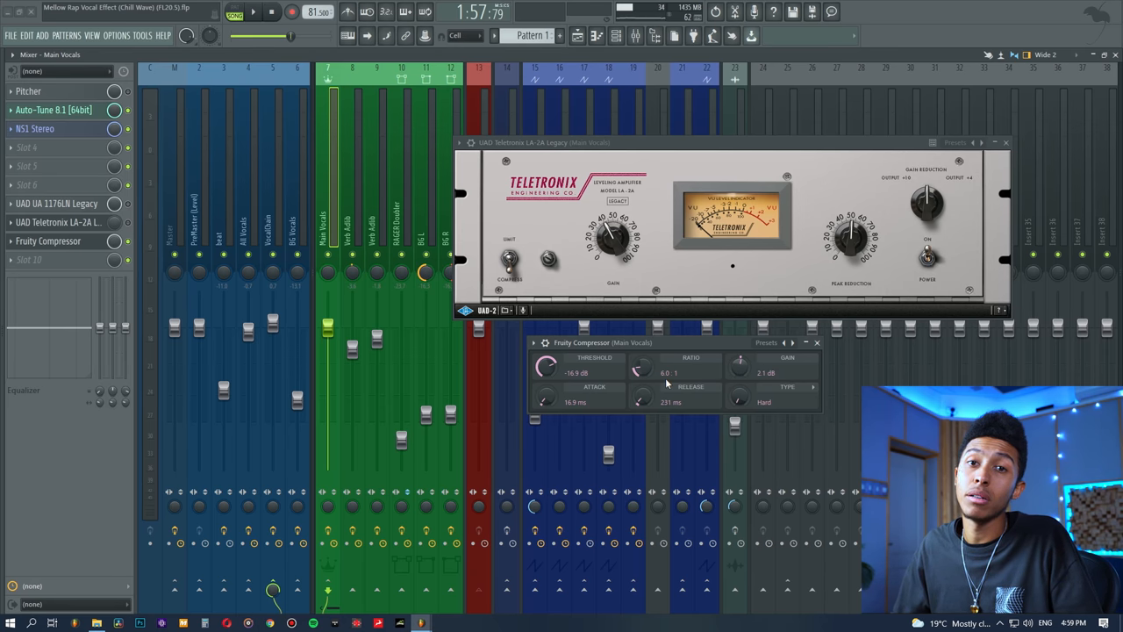
left_click_drag(544, 143, 697, 143)
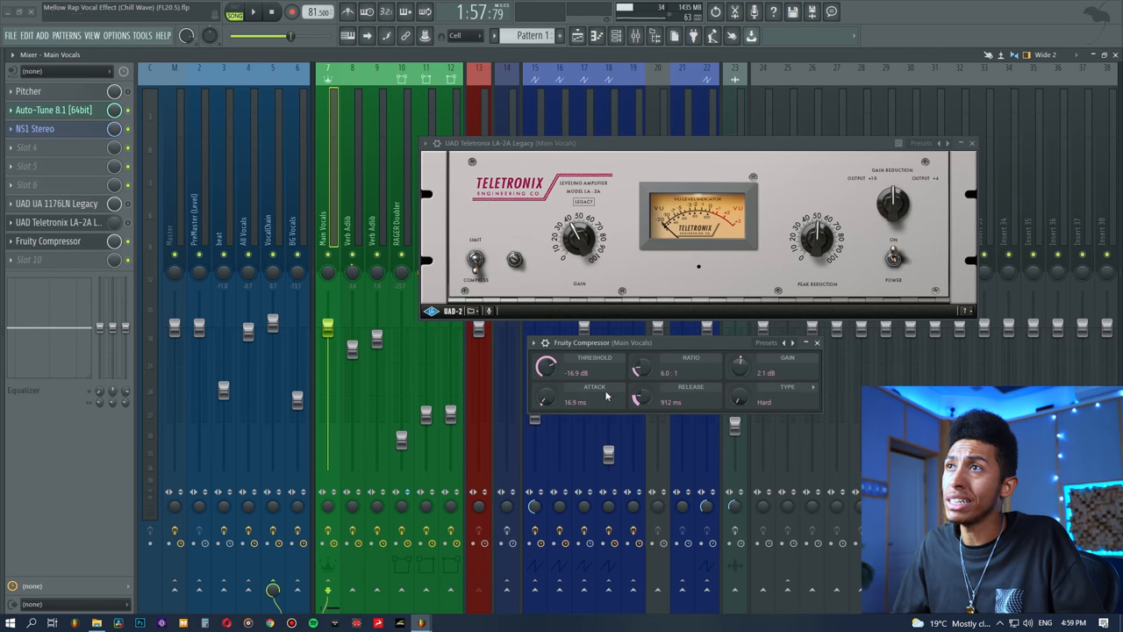
left_click_drag(544, 395, 544, 359)
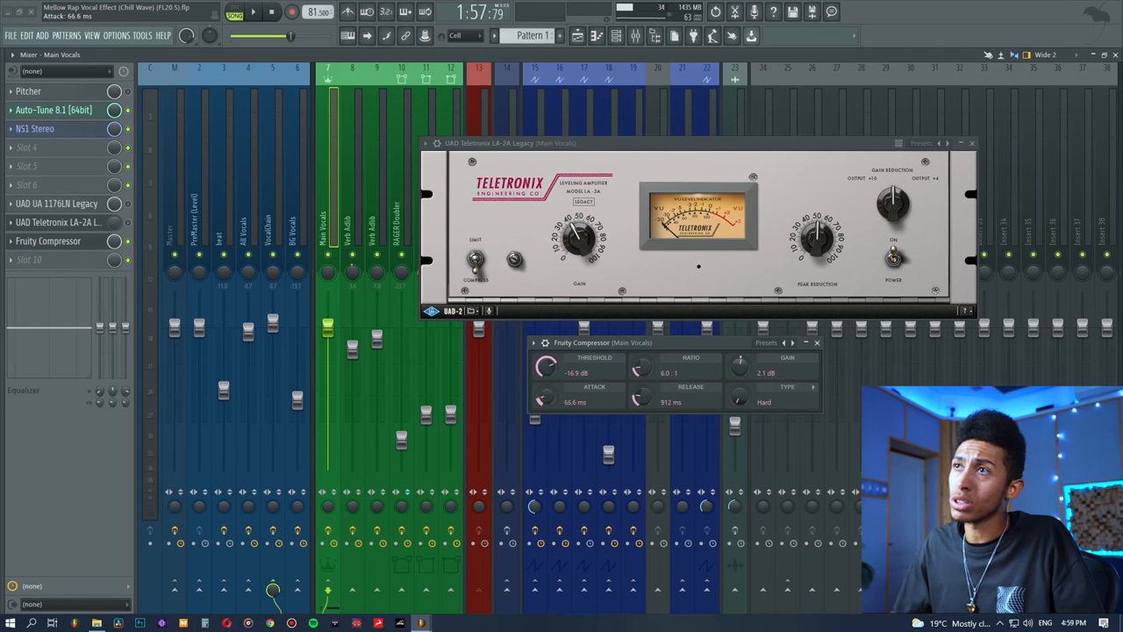
left_click_drag(541, 394, 541, 382)
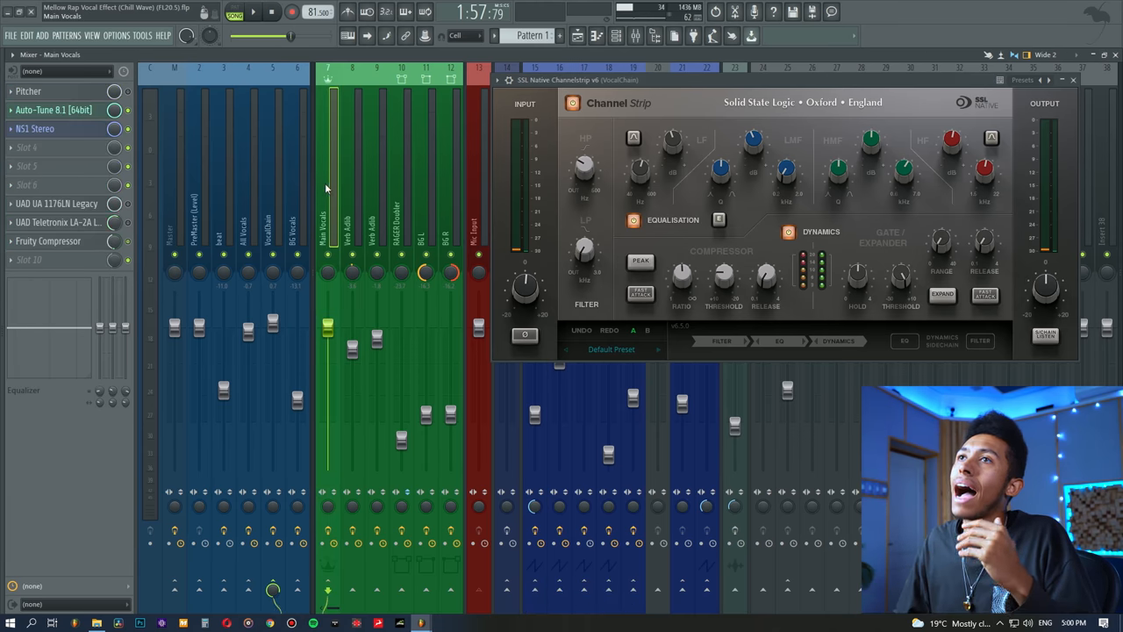
- Switch to the VocalChain track's effects and close the SSL Channel Strip panel
left_click(53, 222)
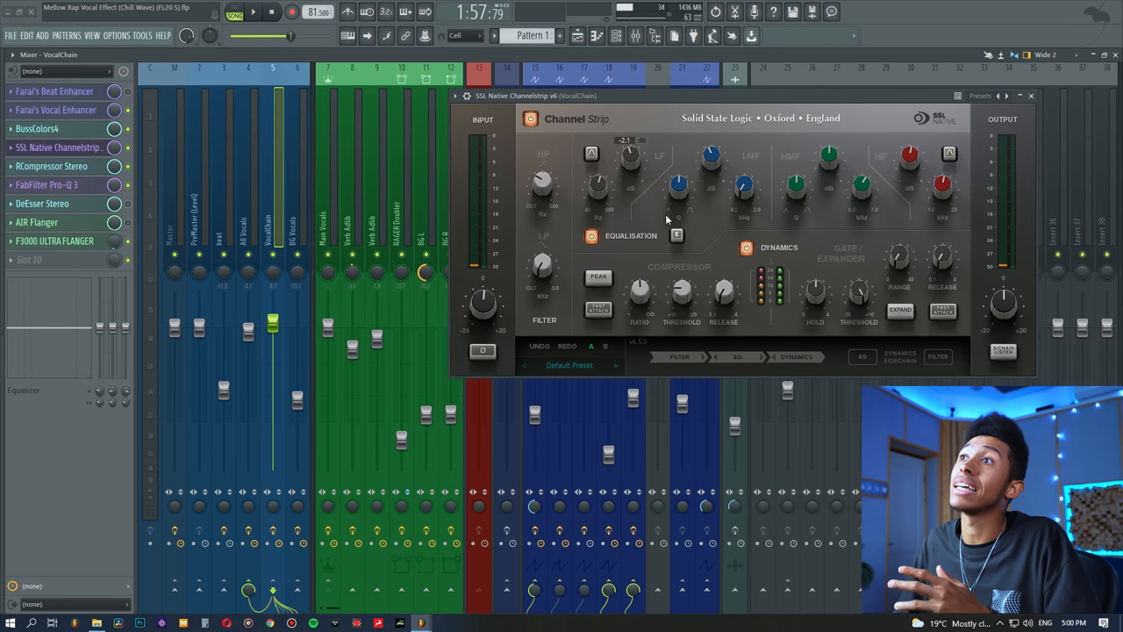
left_click(743, 247)
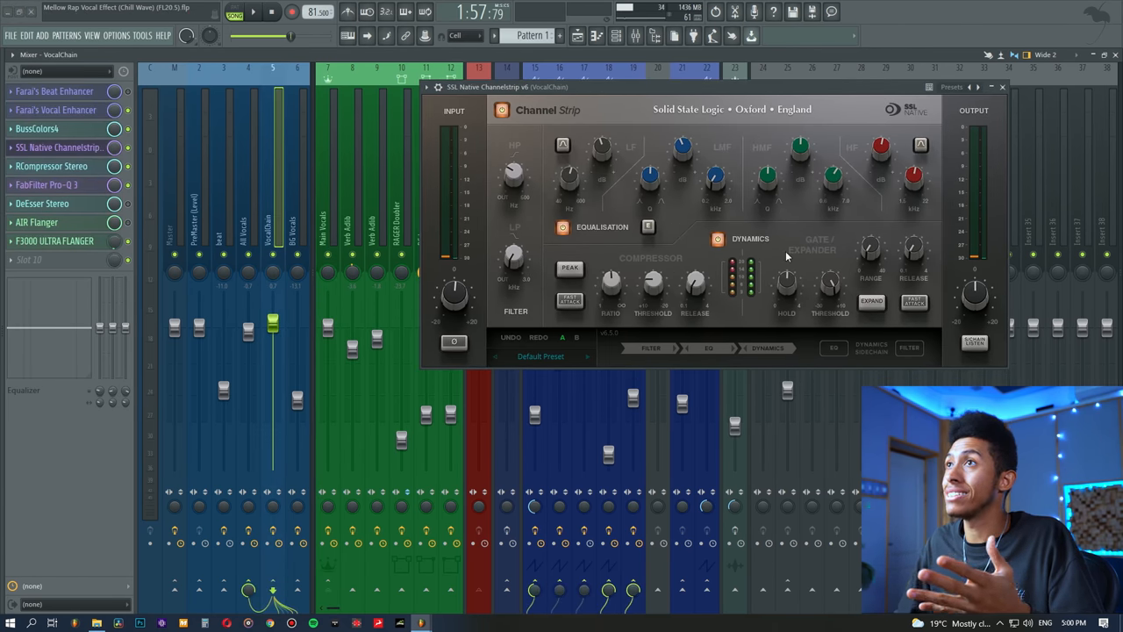
left_click(717, 239)
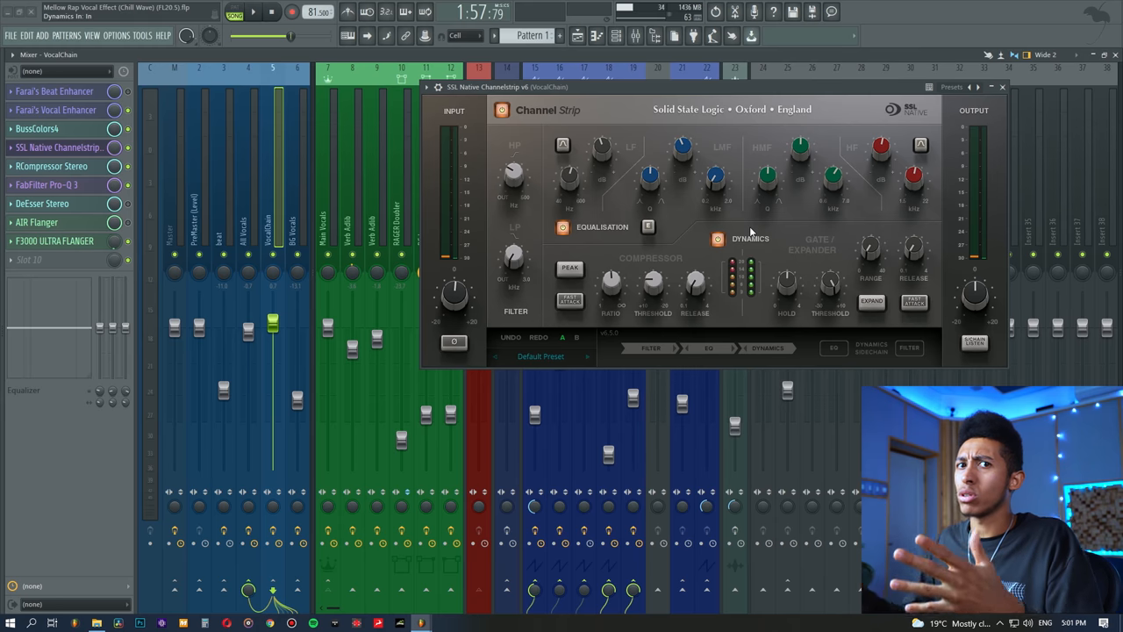
left_click(1001, 86)
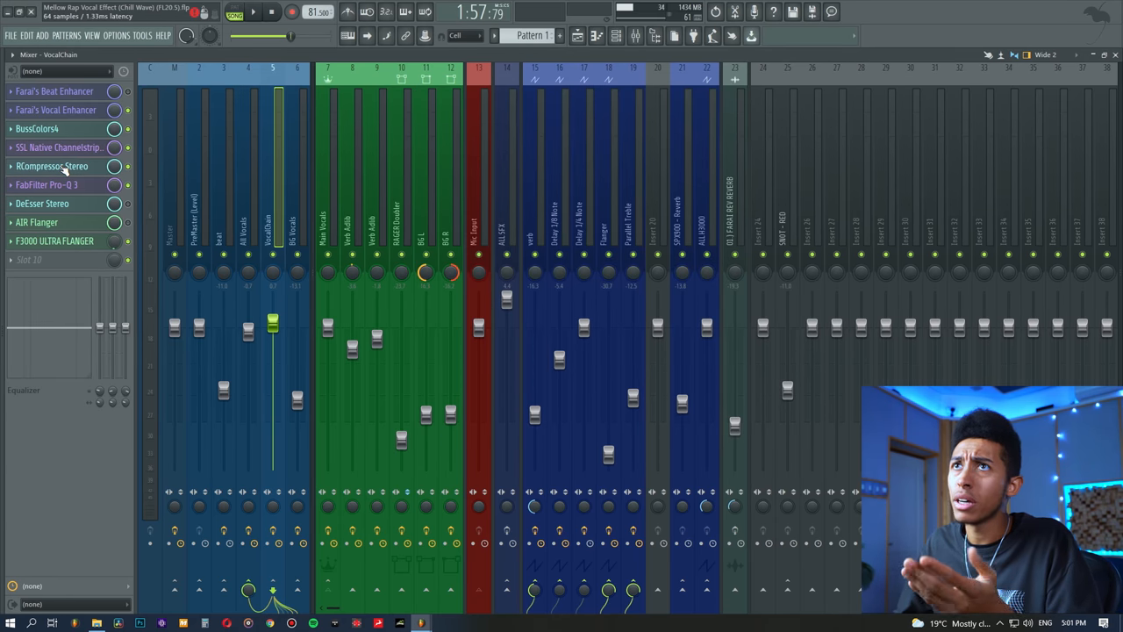
- Open RCompressor Stereo on VocalChain, briefly check the SSL Channelstrip, then return to RCompressor
left_click(52, 166)
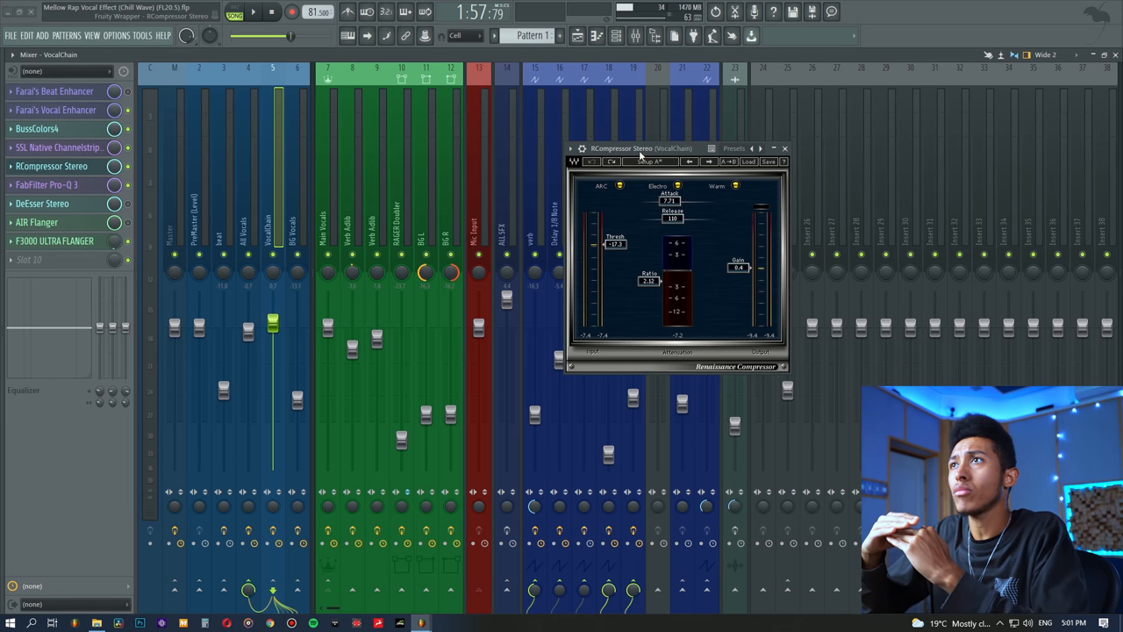
left_click(52, 147)
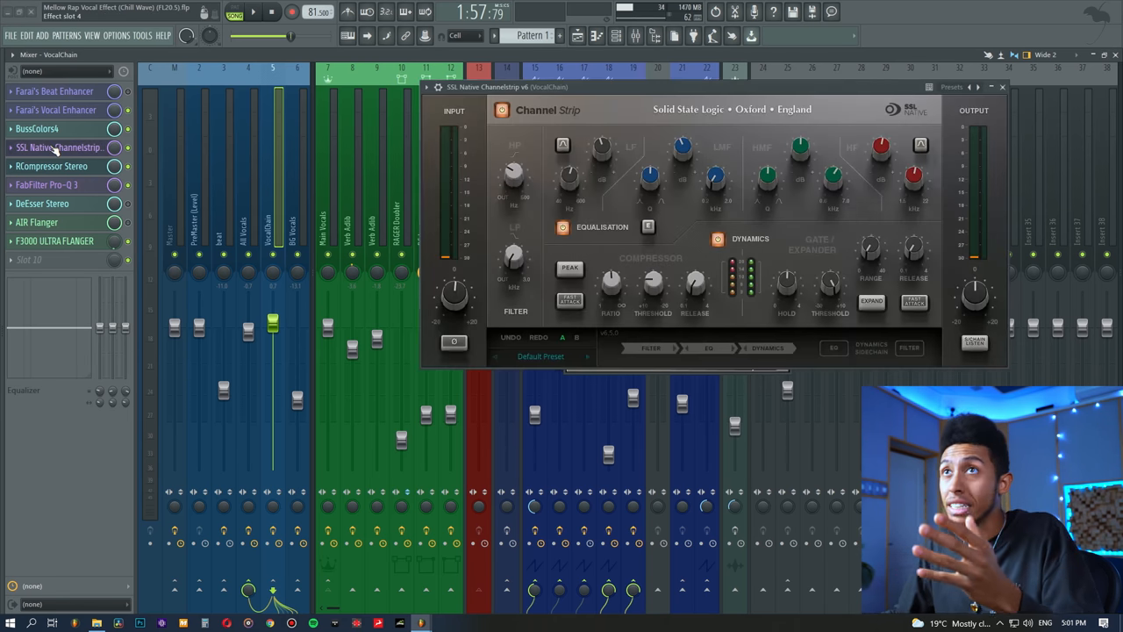
left_click(52, 166)
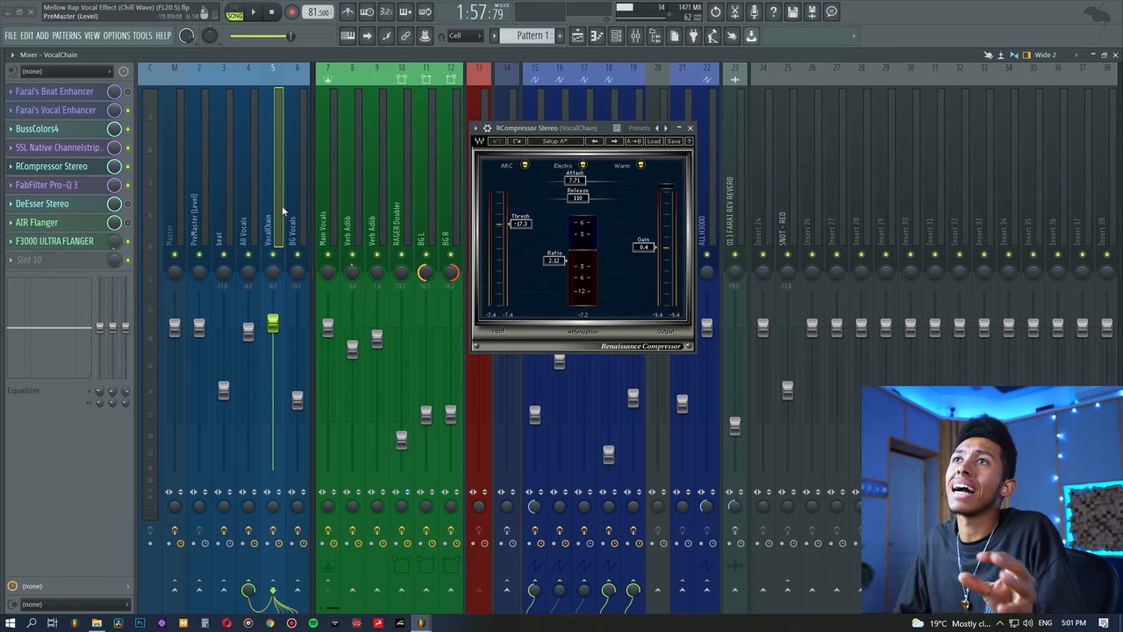
- Select Main Vocals and open the Britpressor added to insert slot 10
left_click(56, 147)
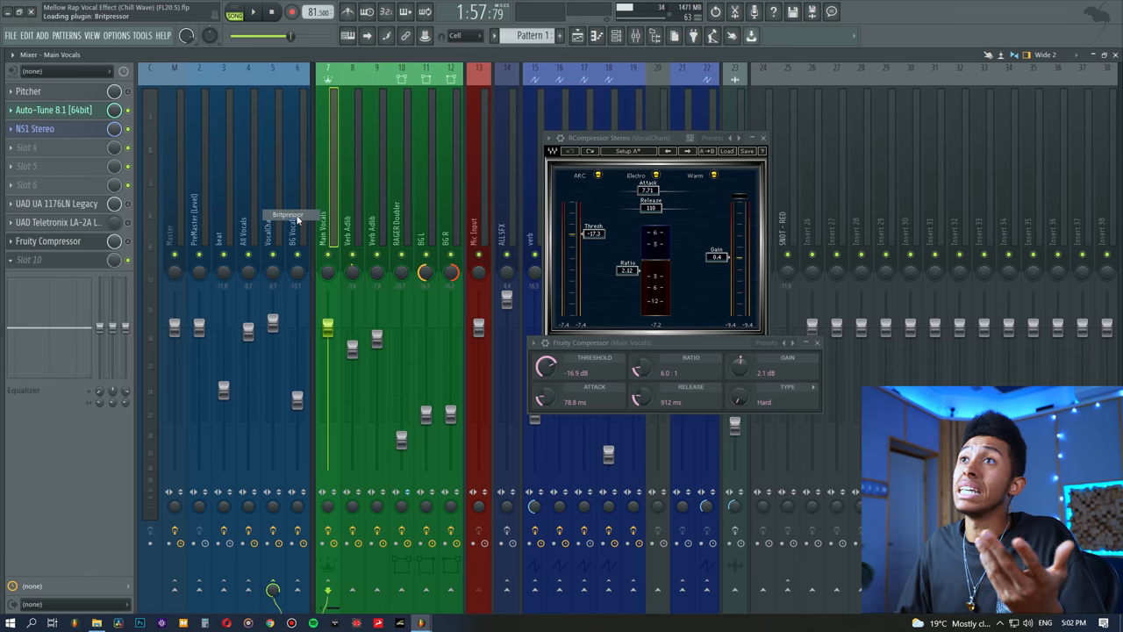
left_click(288, 214)
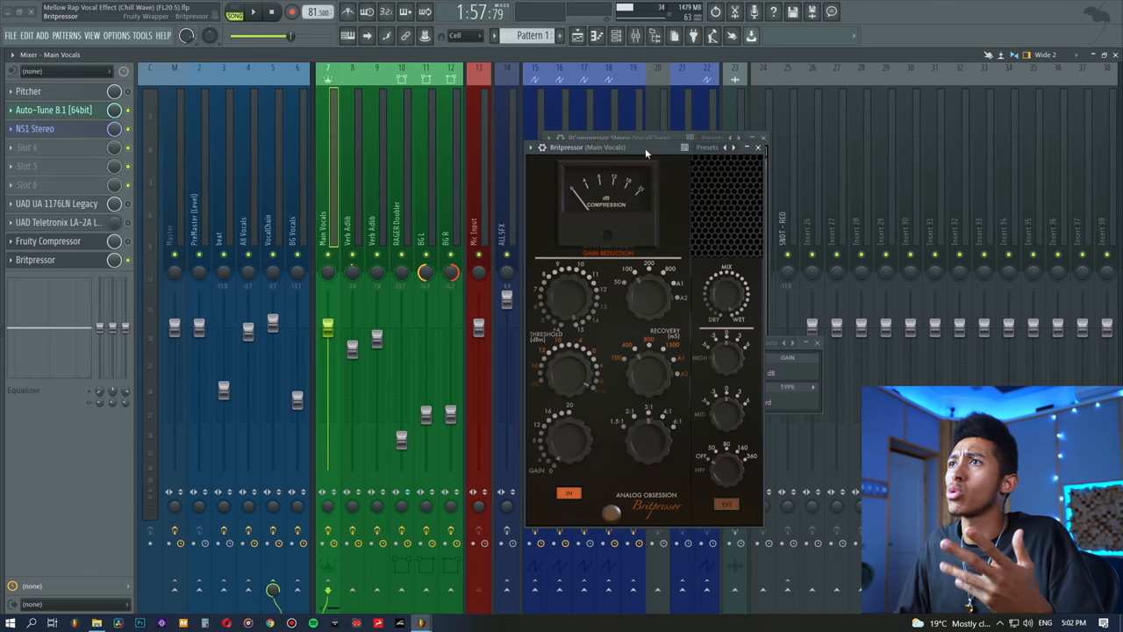